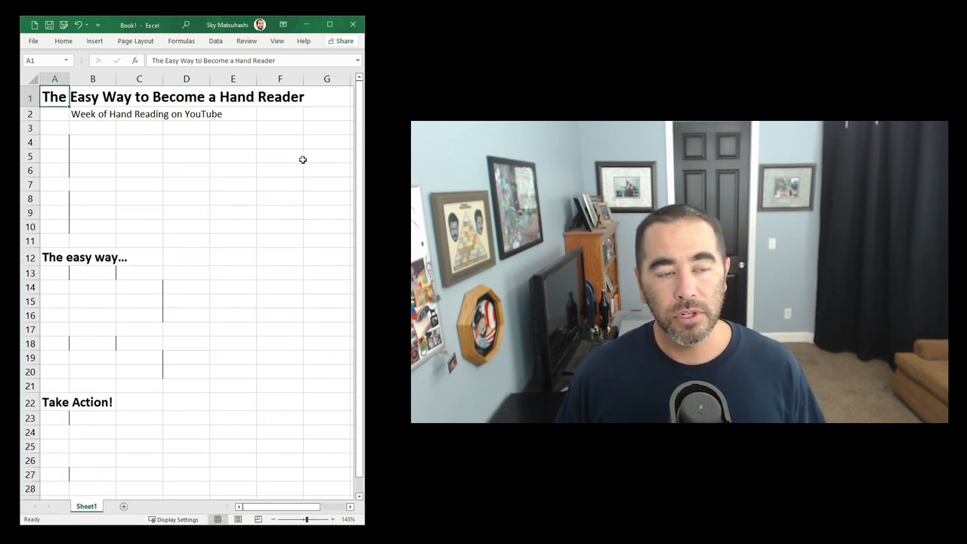
Enter Step 1 (assign a preflop range), Step 2 (narrow that range) and Poker's Ultimate Question lines
text(Step 1: Assign a preflop range based on info and actions)
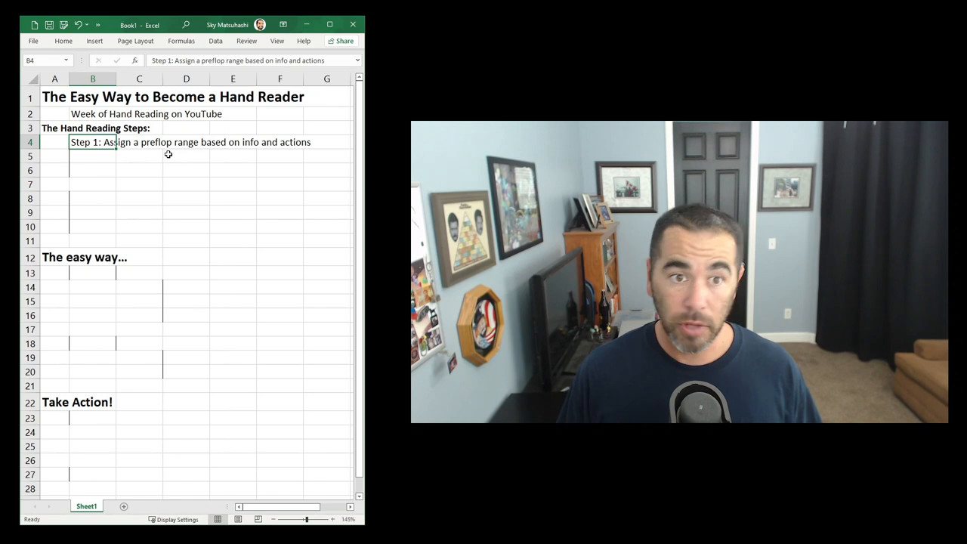
text(Step 2: Narrow that range based on info and actions)
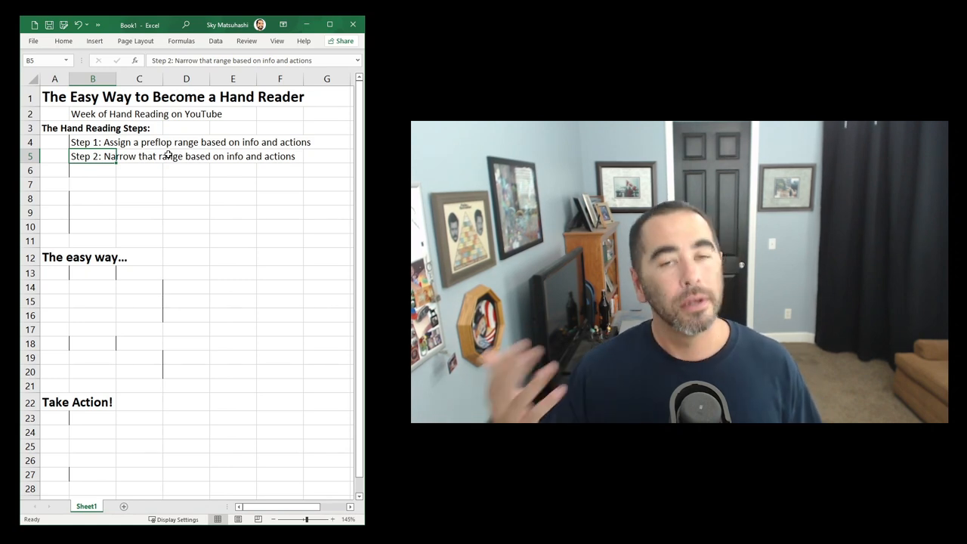
text(Poker's Ultimate Question: "What are they doing this with?")
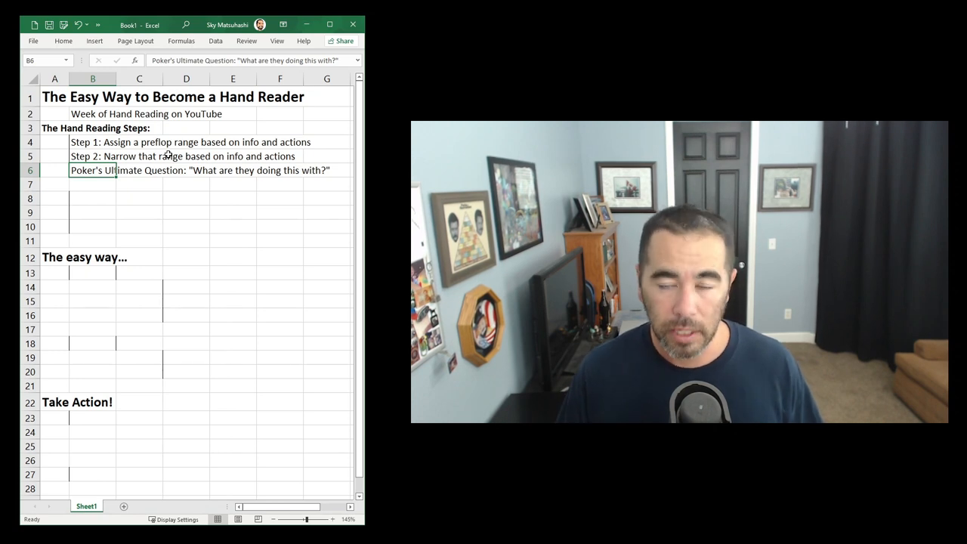
Enter 'Recommended:' with '1 hand reading exercise/day' and '66 Days of Hand Reading on YouTube'
text(Recommended:)
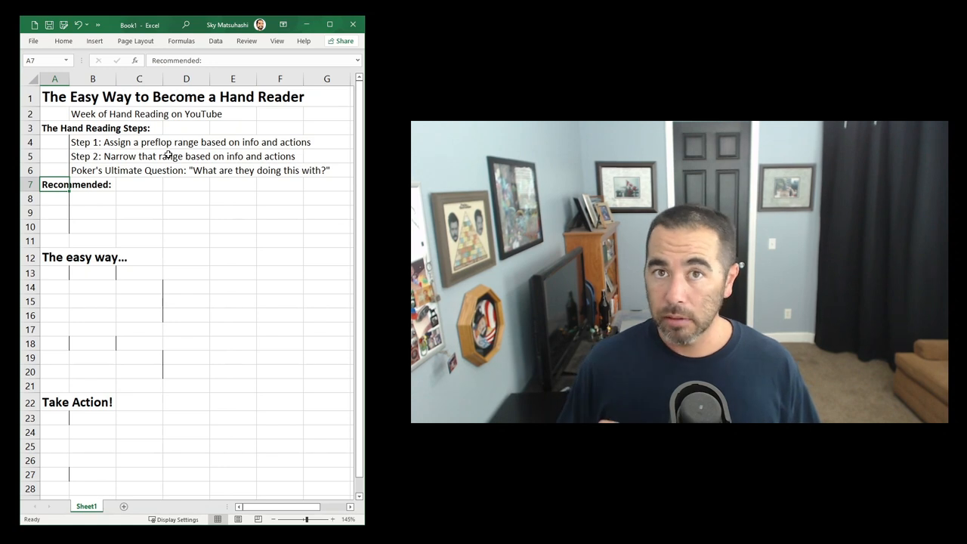
text(1 hand reading exercise/day)
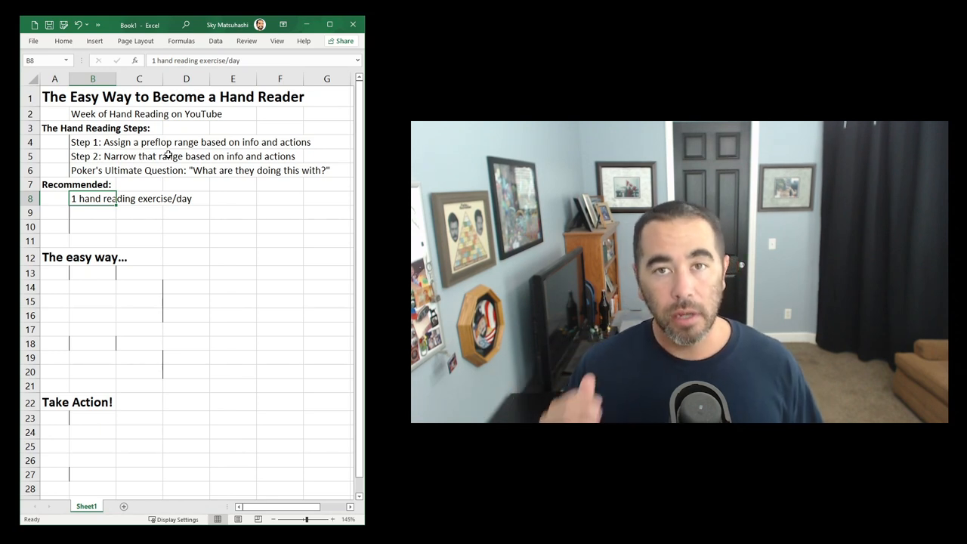
text(66 Days of Hand Reading on YouTube)
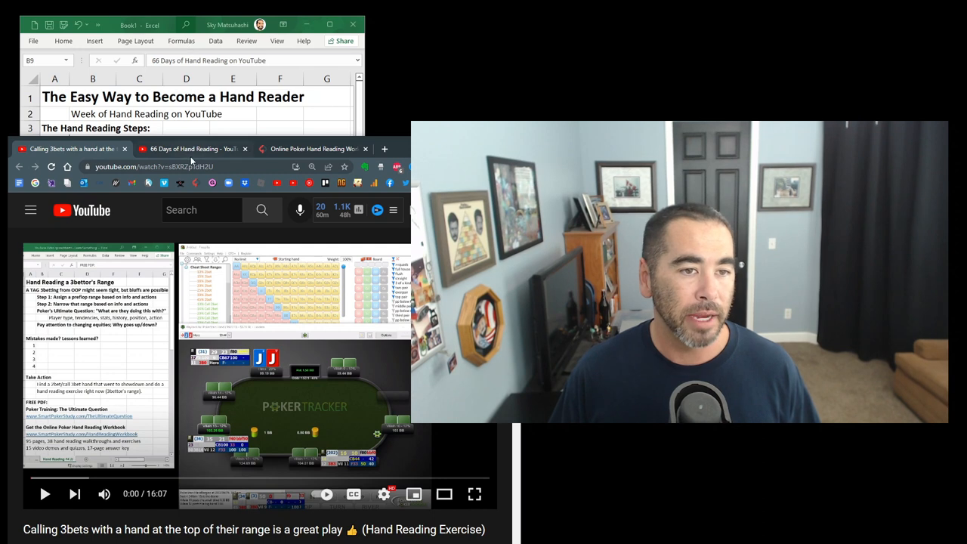
Leave the YouTube video and return to the Excel outline
click(194, 149)
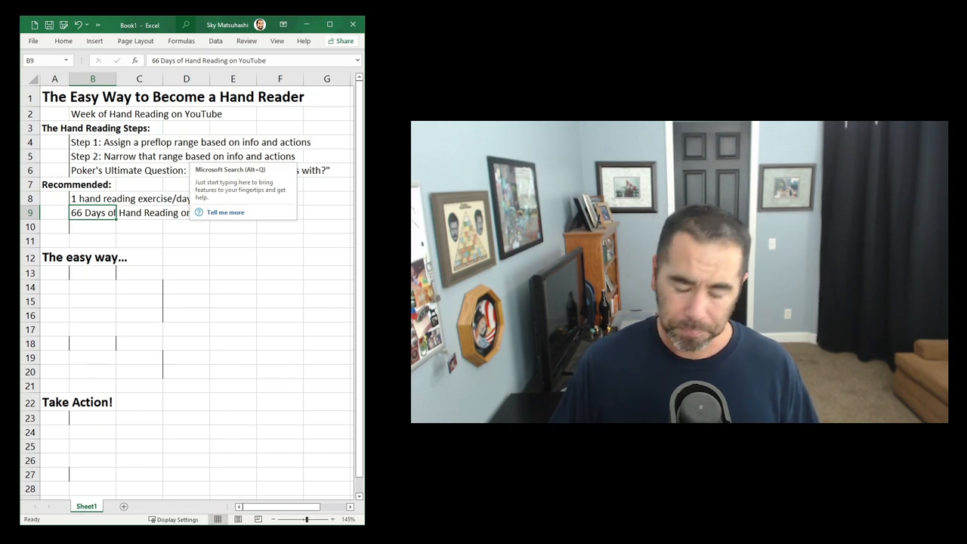
Enter 'But it's a long process' and the 'Studies' heading under 'The easy way…'
text(But it's a long process)
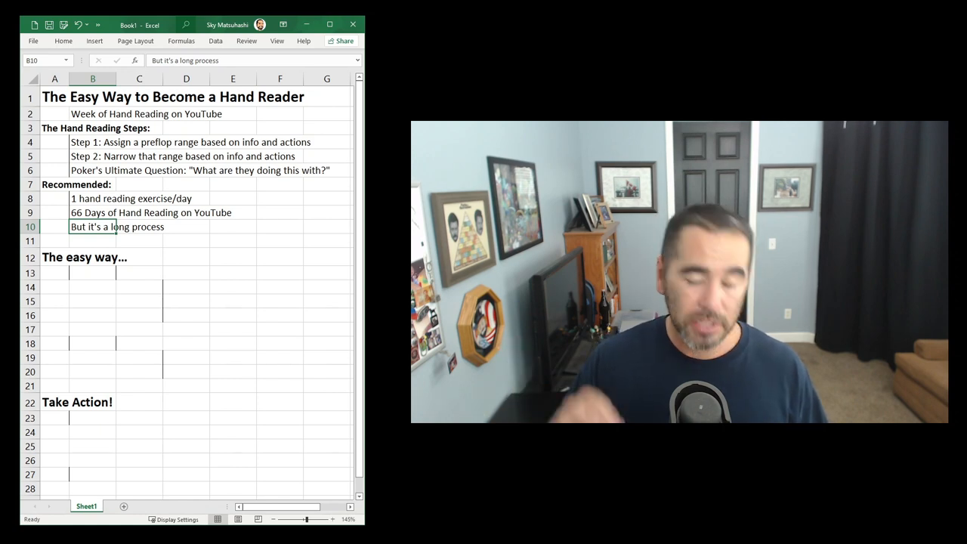
text(Studies)
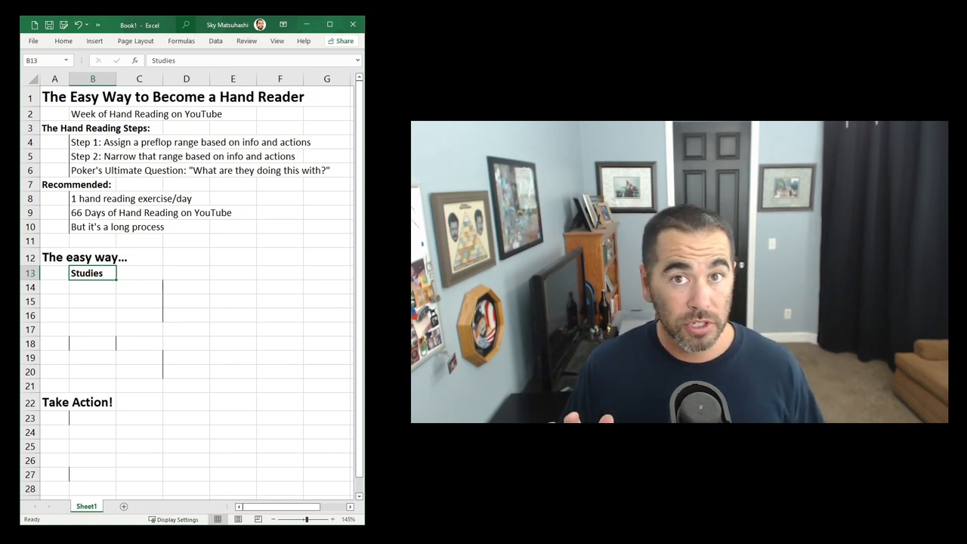
Enter 'Assign a range with EVERY hand you review/see' with PT4 database, Discord server and Video
text(Assign a range with EVERY hand you review/see)
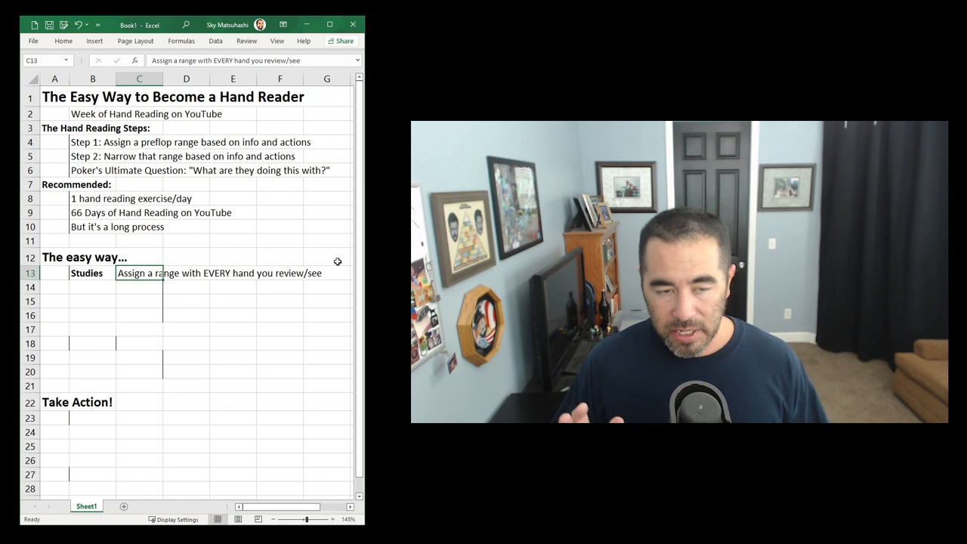
text(PT4 database)
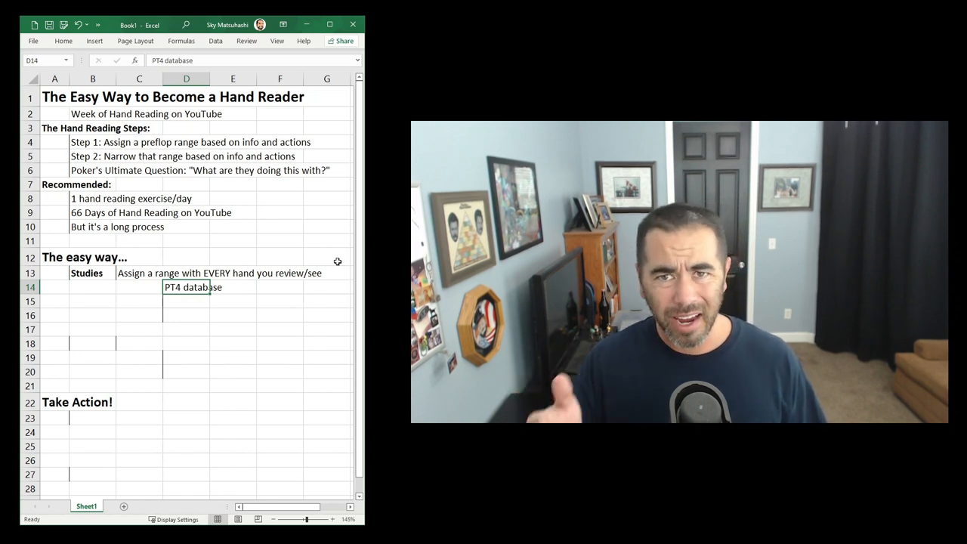
text(Discord server)
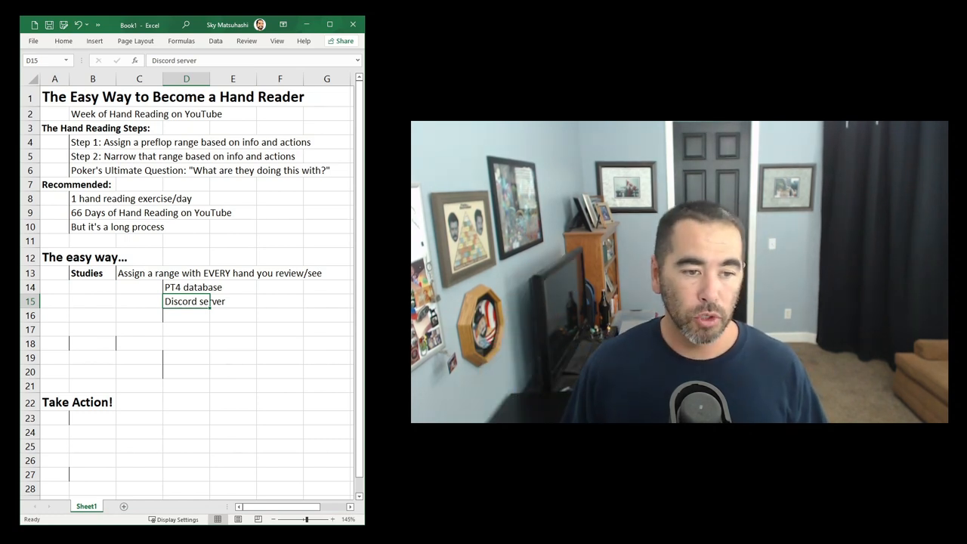
text(Video)
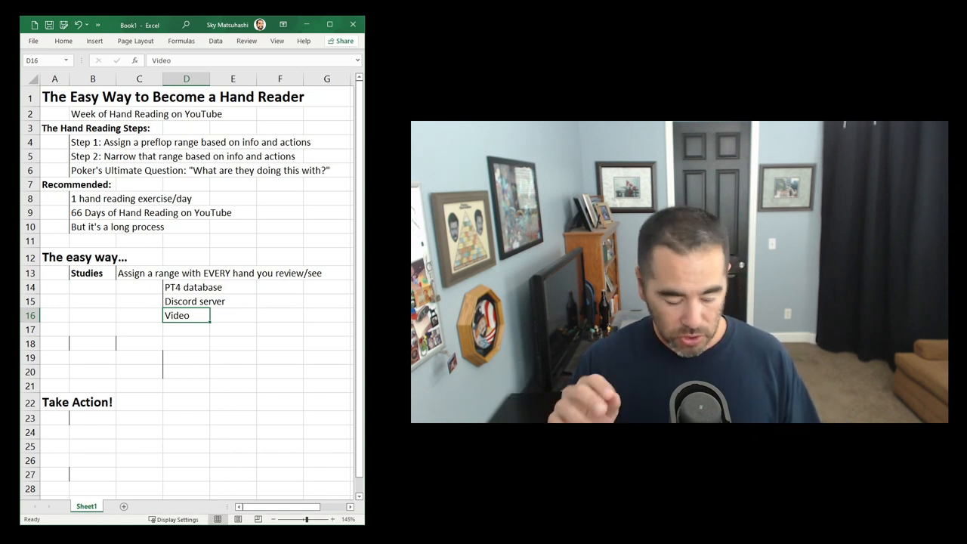
Enter the 'In-game' heading in B18
text(In-game)
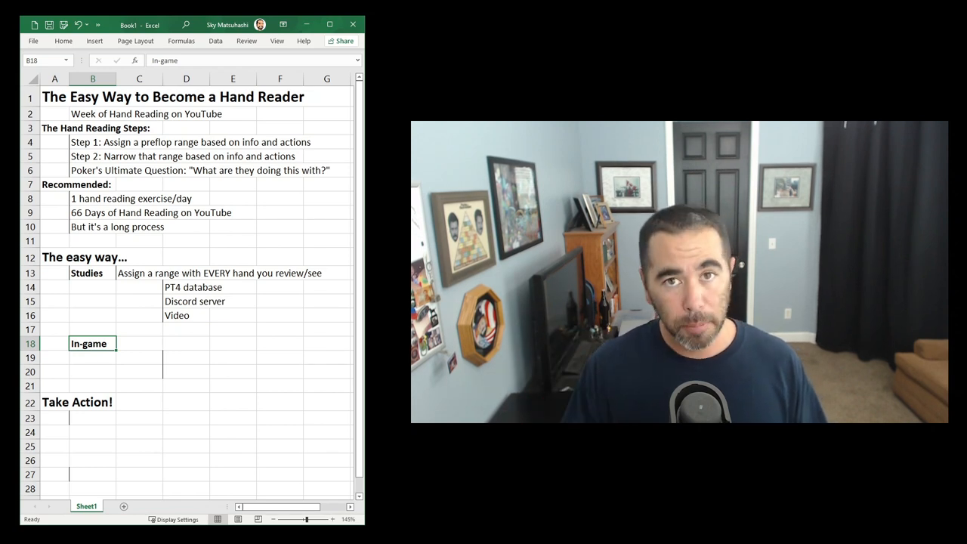
Enter "What are they doing this with?" and 'Forces you to think about their range and tendencies'
text("What are they doing this with?")
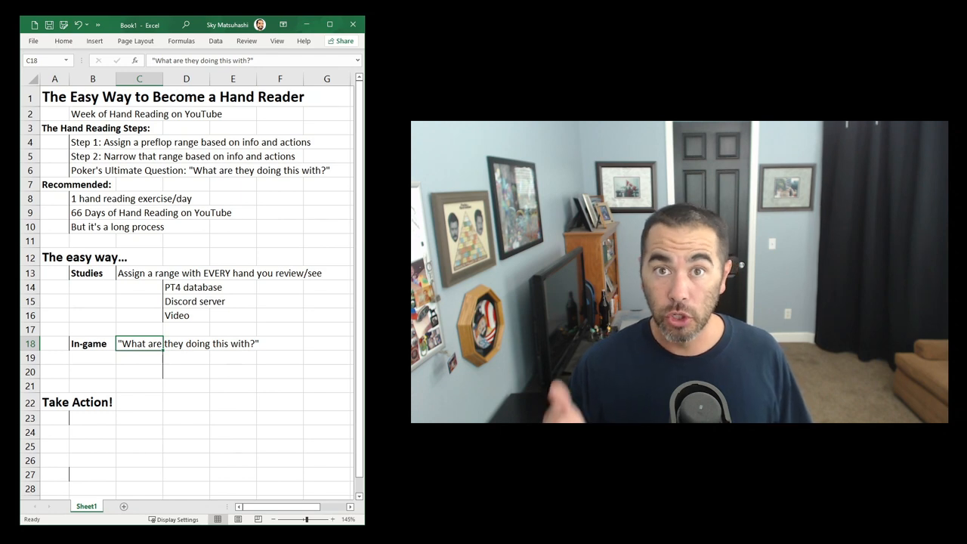
text(Forces you to think about their range and tendencies)
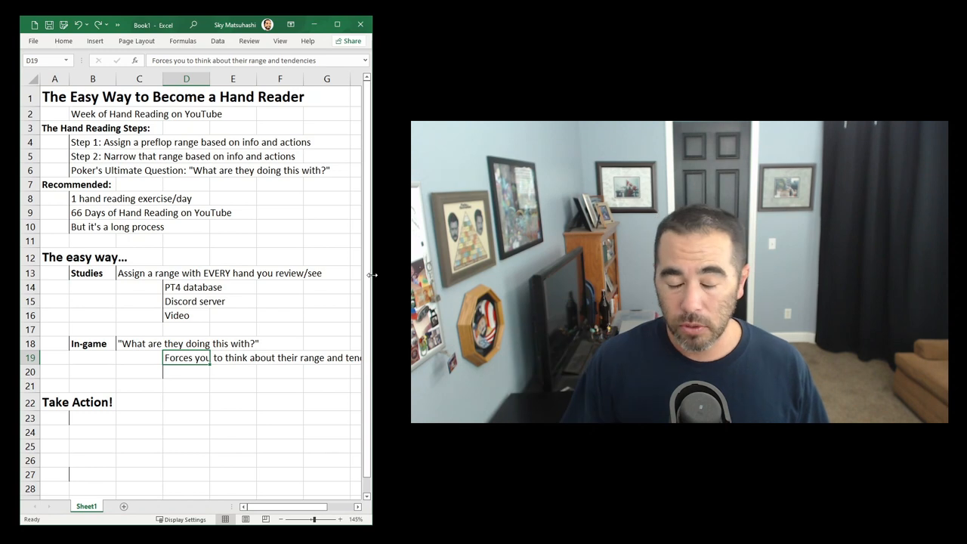
Enter 'Leads to better reads and decisions' in D20 and 'Do the two!' in B23
text(Leads to better reads and decisions)
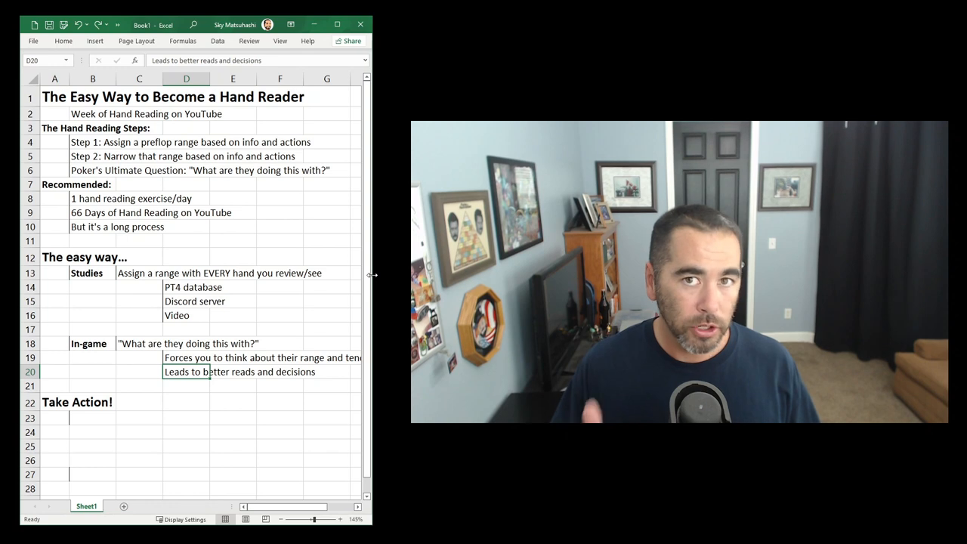
text(Do the two!)
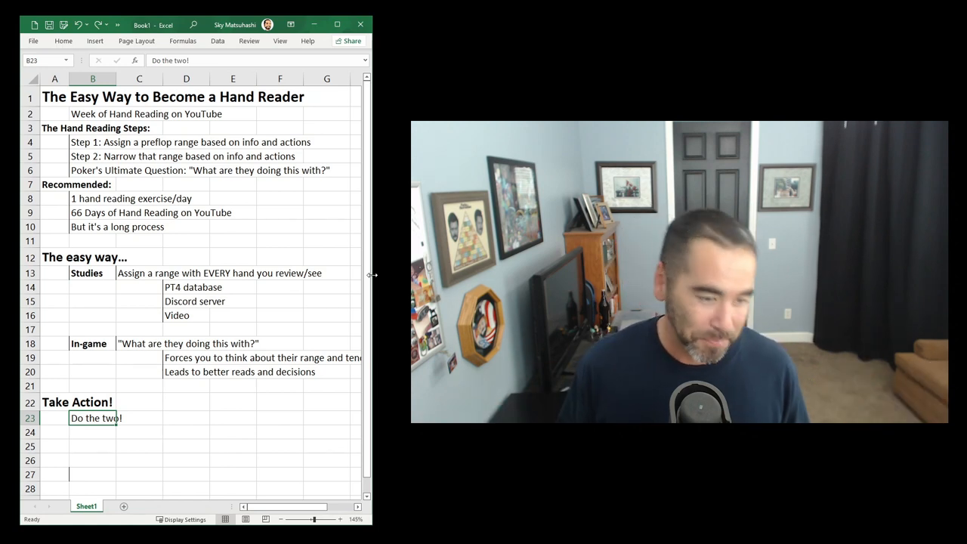
Enter 'Guided Hand Reading Education...', 'Online Poker Hand Reading Workbook' and the smartpokerstudy.com workbook URL
text(Guided Hand Reading Education...)
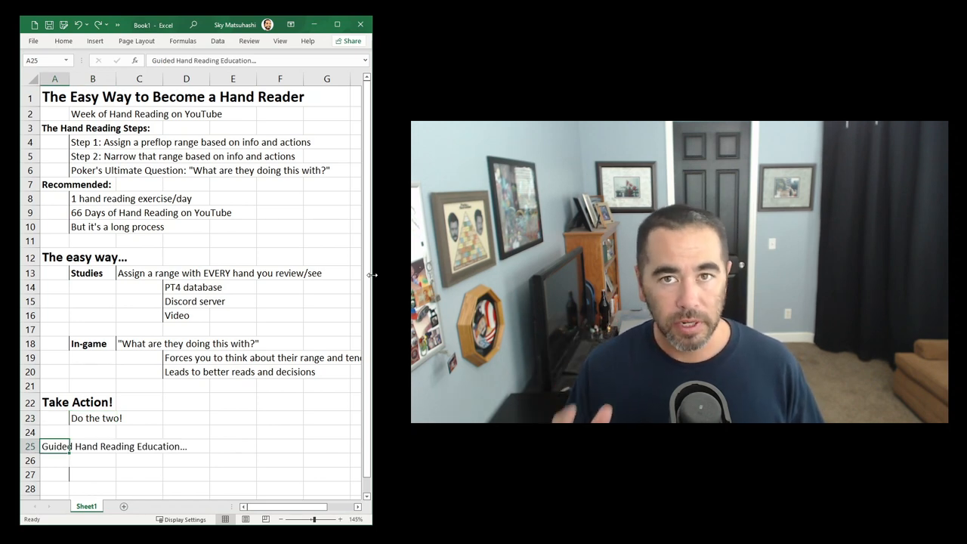
text(Online Poker Hand Reading Workbook)
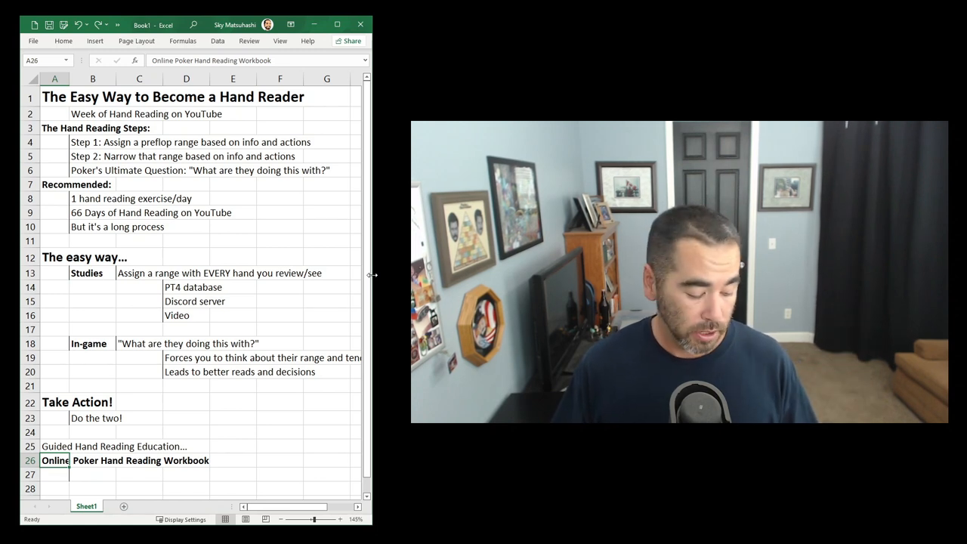
text(https://www.smartpokerstudy.com/HandReadingWorkbook)
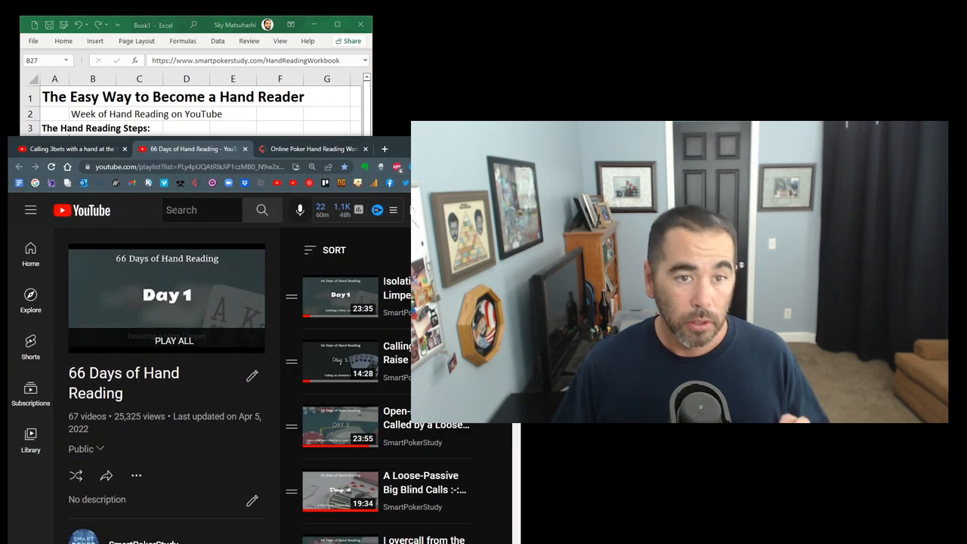
Bring the Excel outline back in front and reselect the 'Do the two!' cell
click(309, 150)
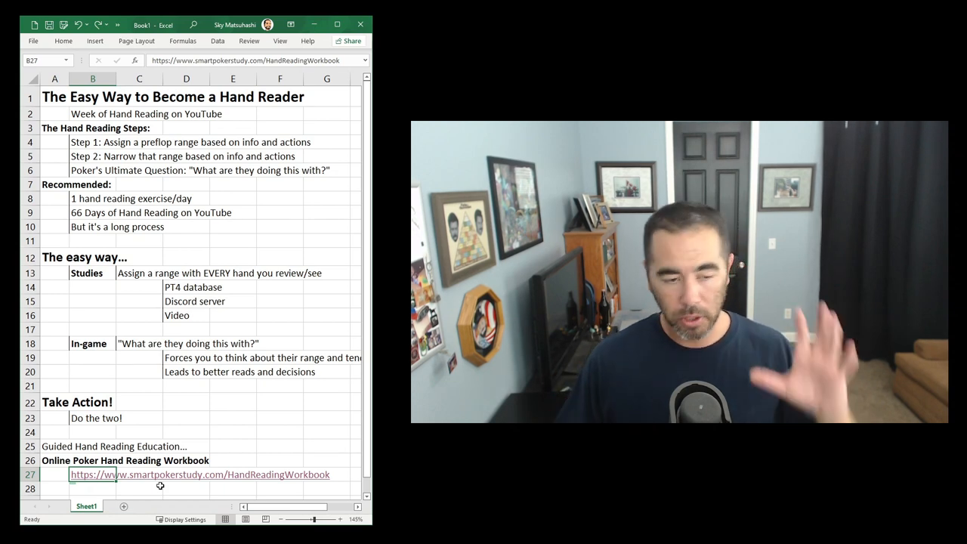
click(95, 417)
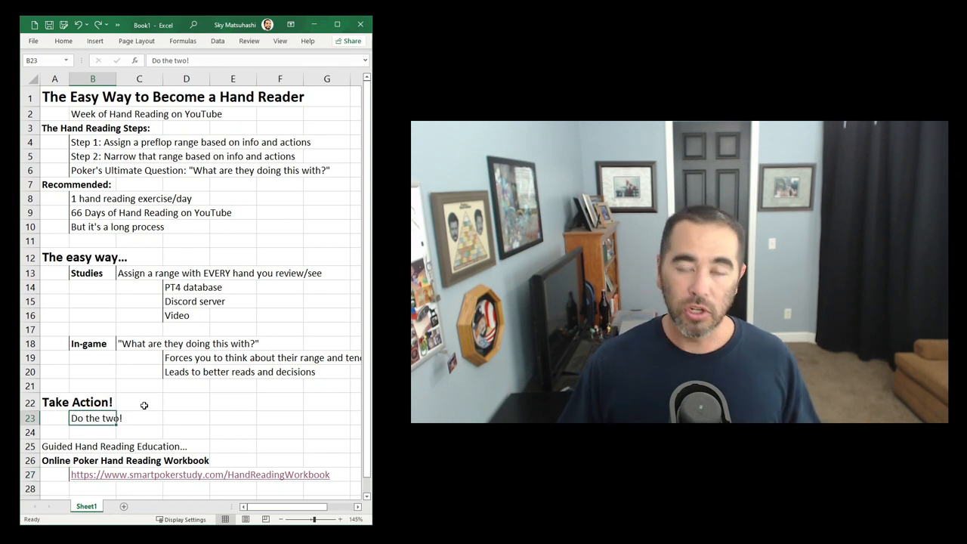